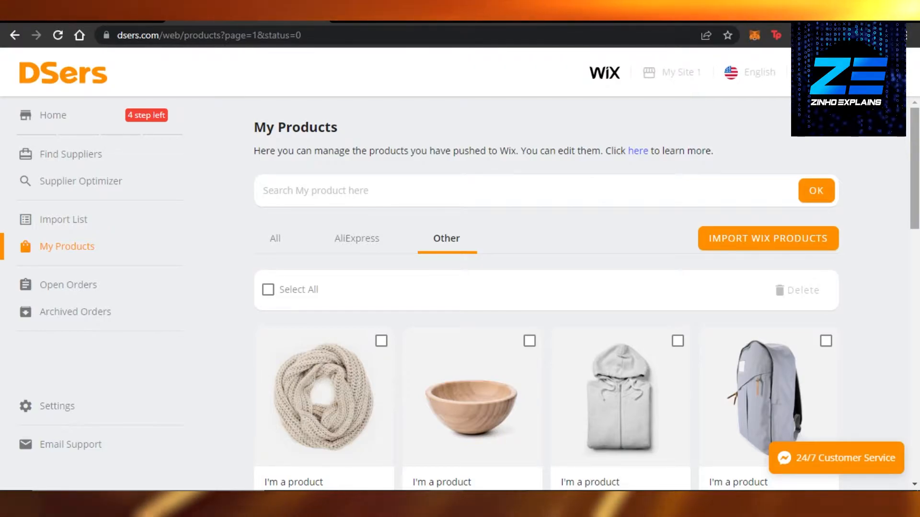
Step: Browse through the DSers My Products list of Wix items
scroll("down", 3)
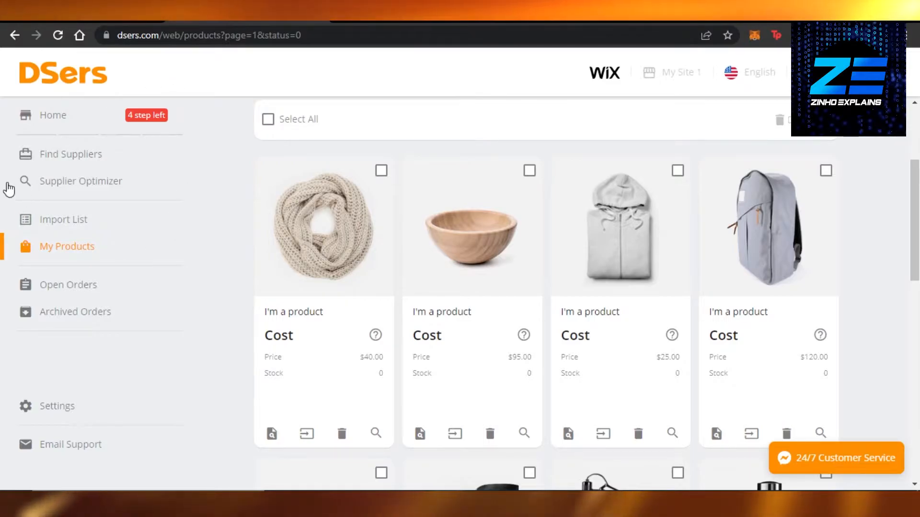
scroll("down", 3)
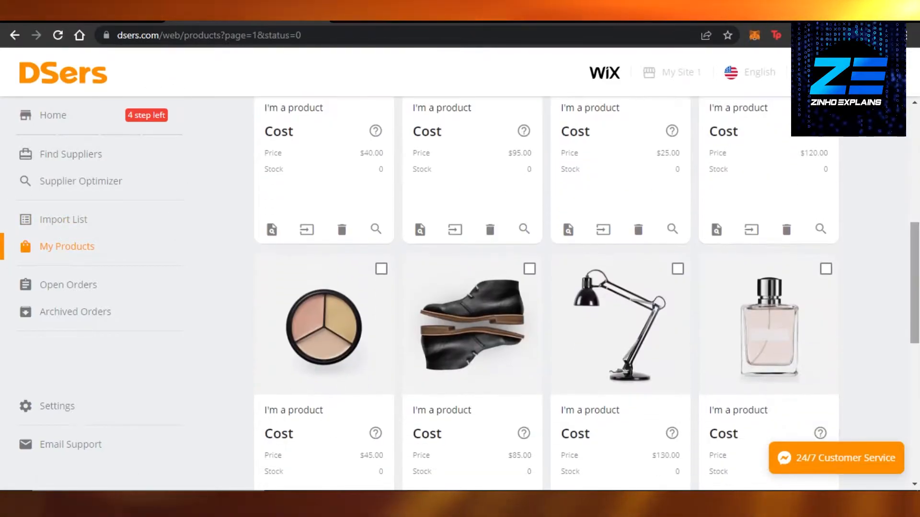
scroll("up", 3)
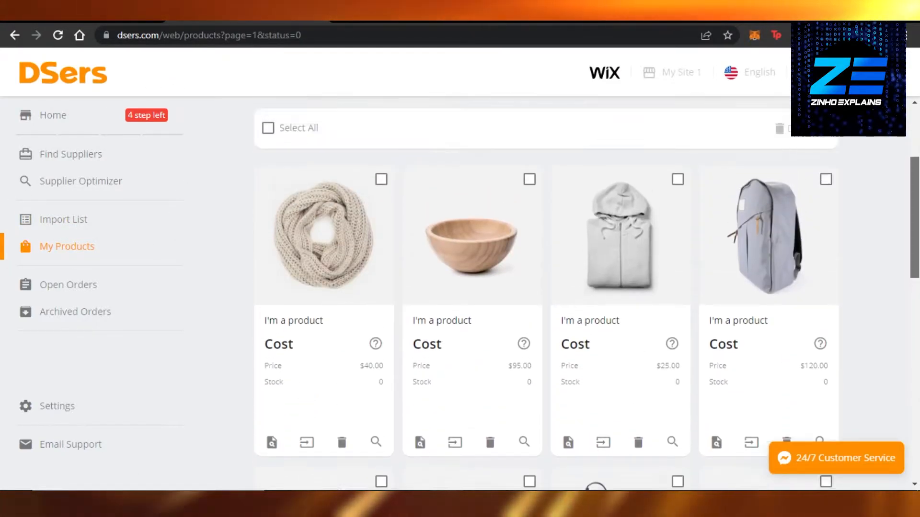
scroll("down", 3)
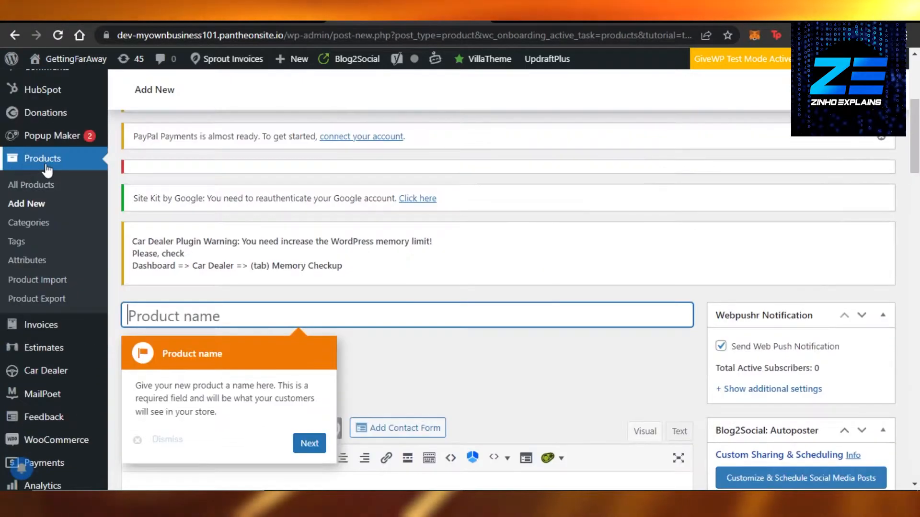
Step: Go to Products > Attributes in the WooCommerce store admin, showing the Color attribute
left_click(26, 260)
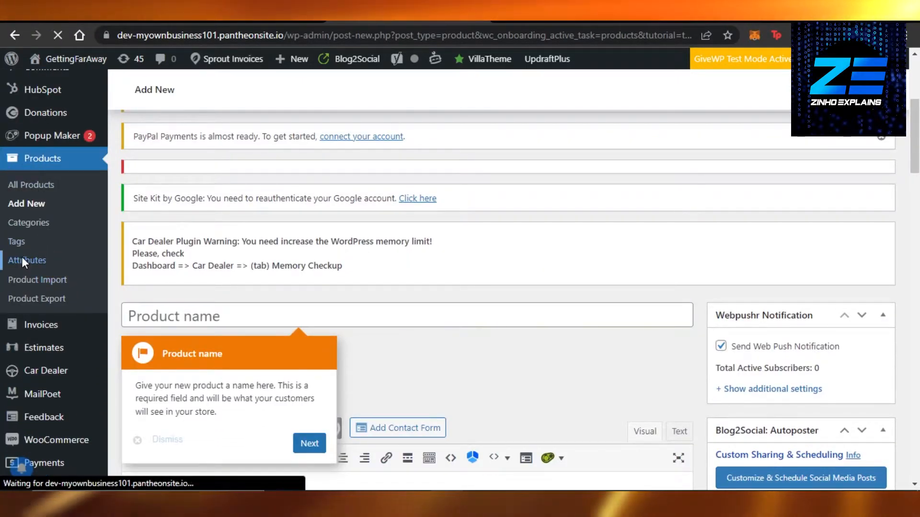
left_click(26, 260)
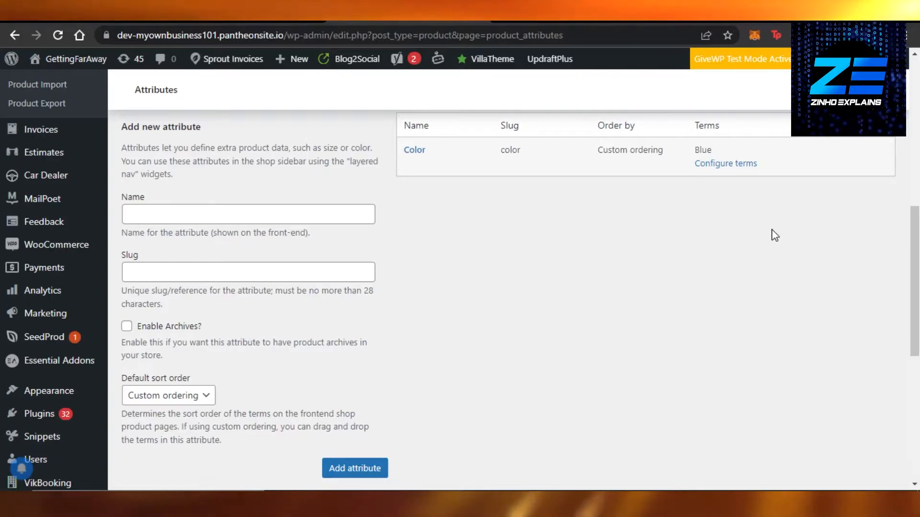
mouse_move(558, 221)
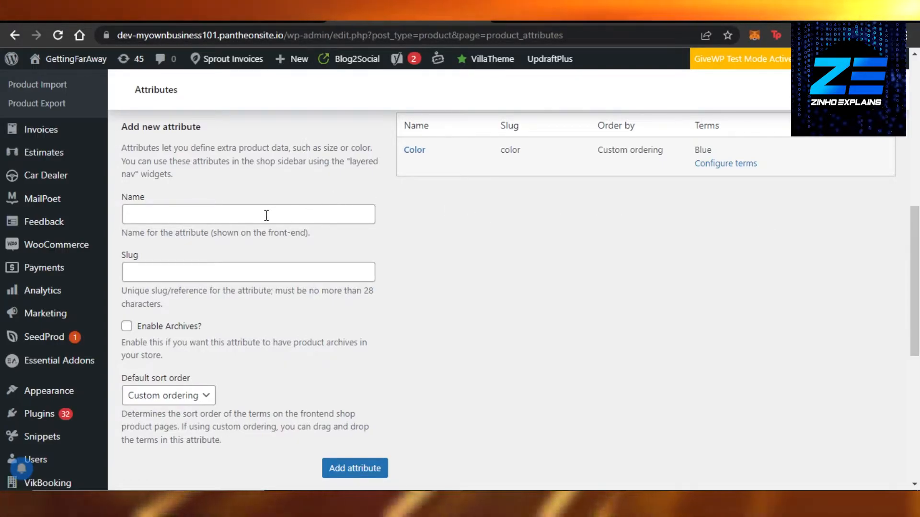
Step: Add a new attribute named 'size' with empty slug and Custom ordering sort order
left_click(247, 214)
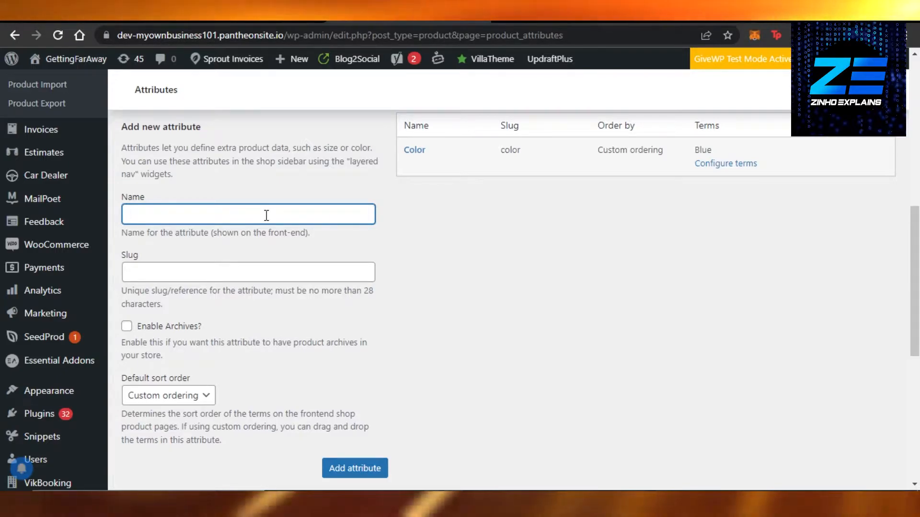
type("size")
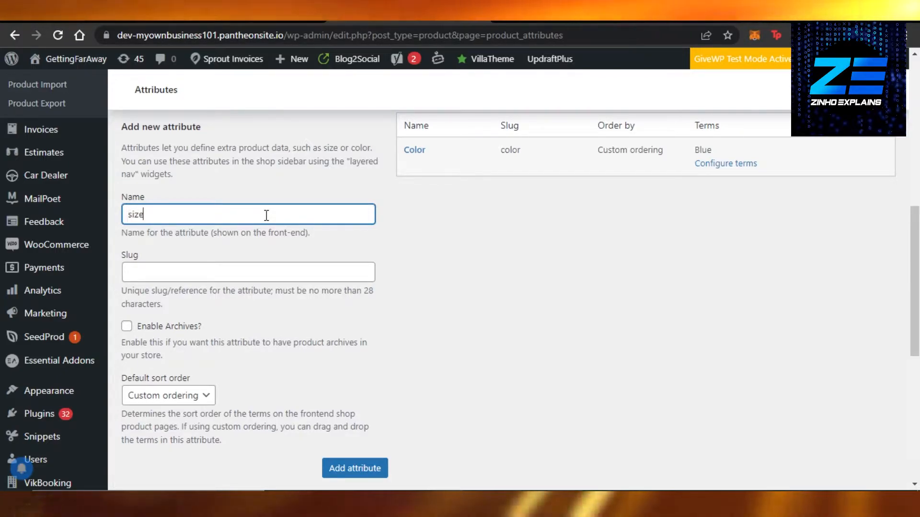
left_click(247, 271)
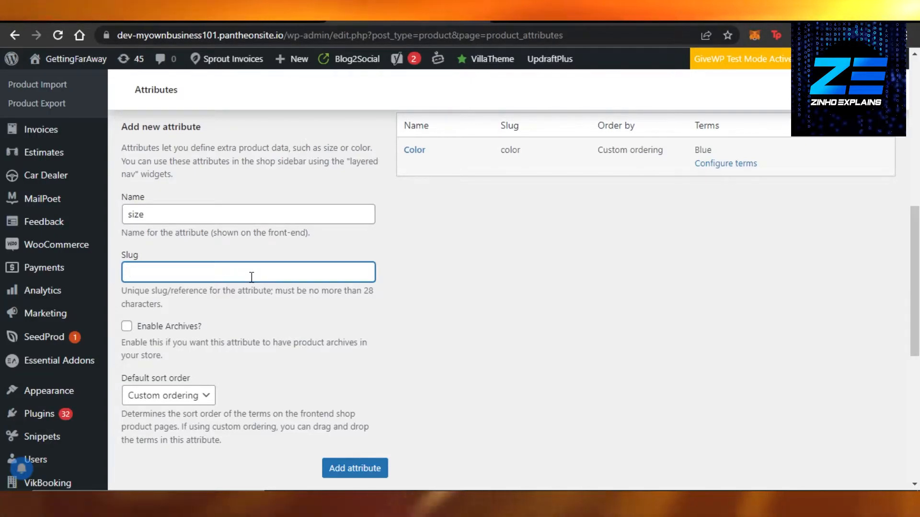
left_click(167, 395)
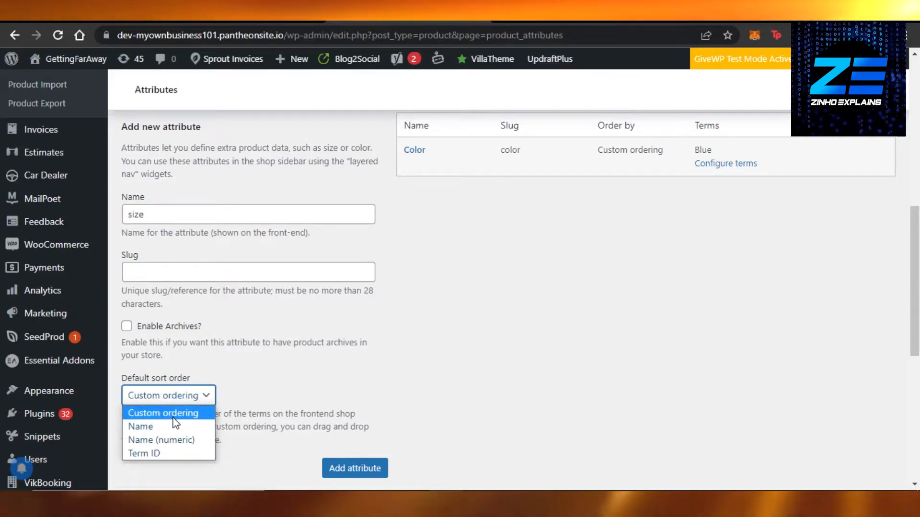
mouse_move(139, 426)
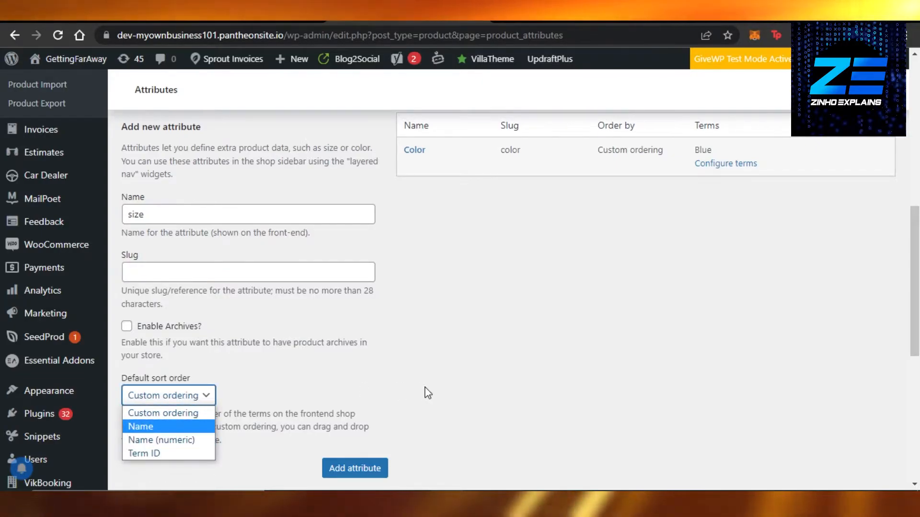
left_click(354, 469)
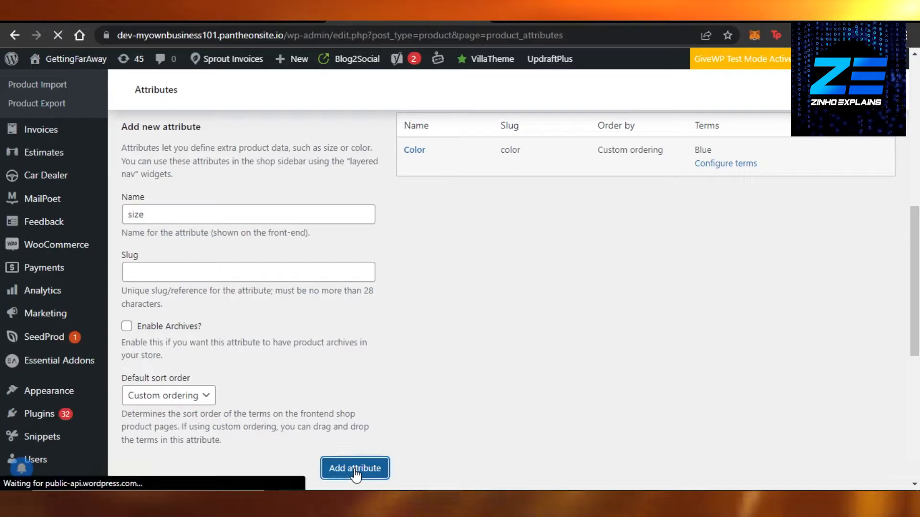
left_click(355, 468)
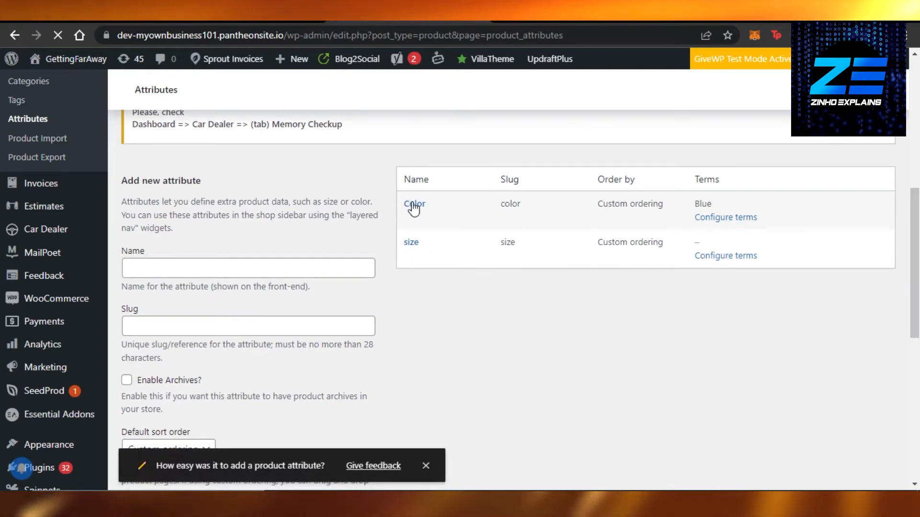
mouse_move(414, 203)
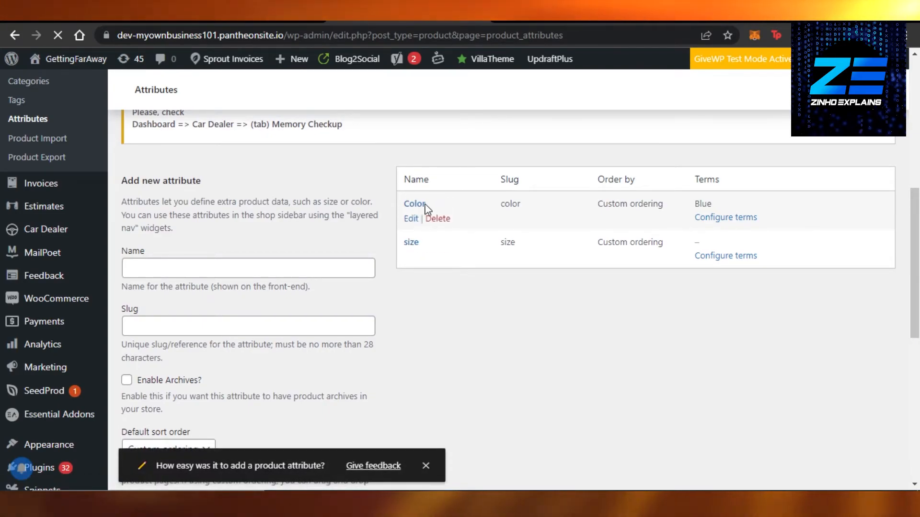
mouse_move(411, 219)
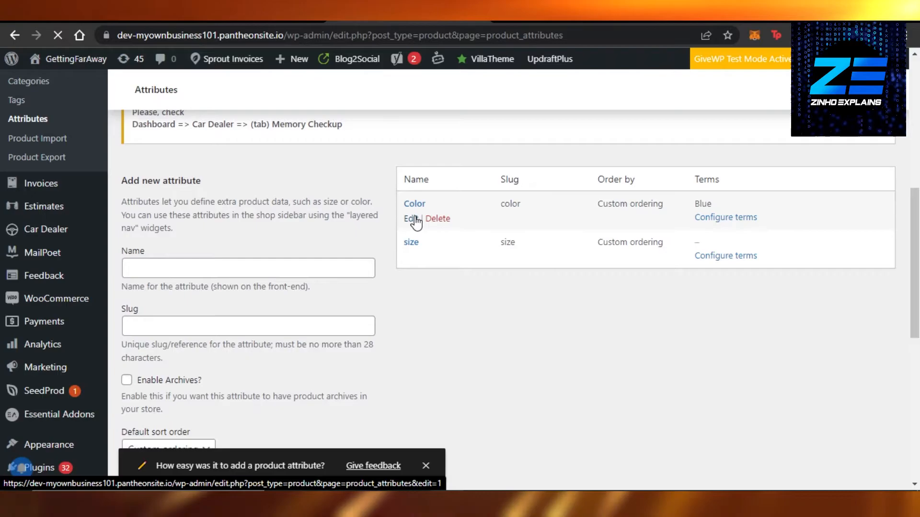
Step: Start editing the Color attribute from the attributes list
left_click(410, 219)
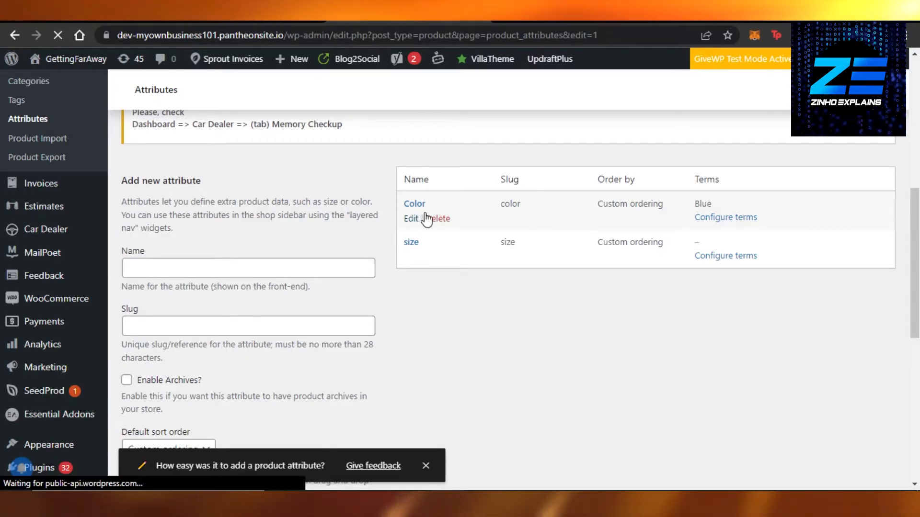
Step: Review Color's name, slug and sort order unchanged and return to the attributes list
left_click(411, 218)
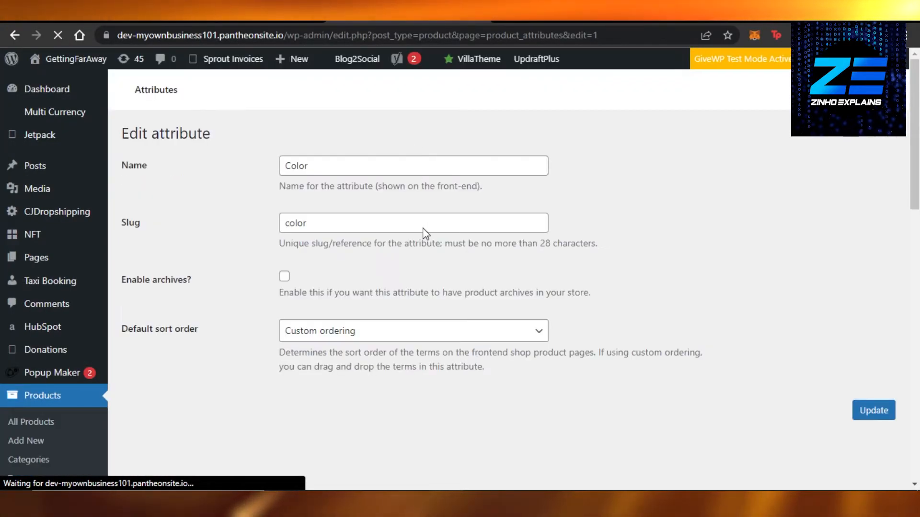
scroll("down", 3)
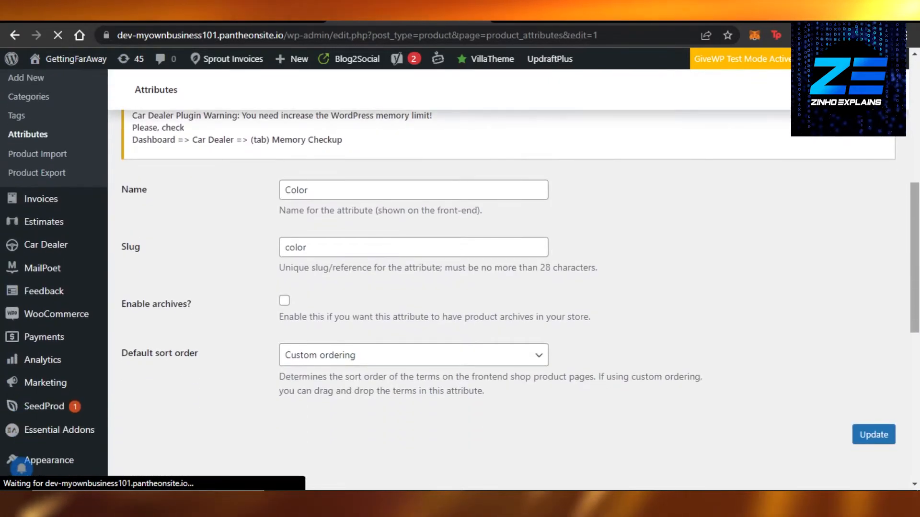
scroll("down", 3)
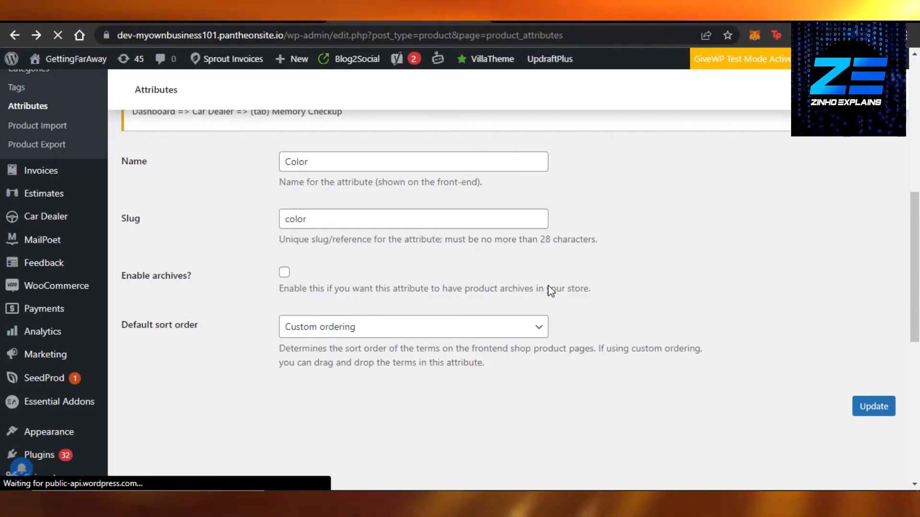
left_click(873, 406)
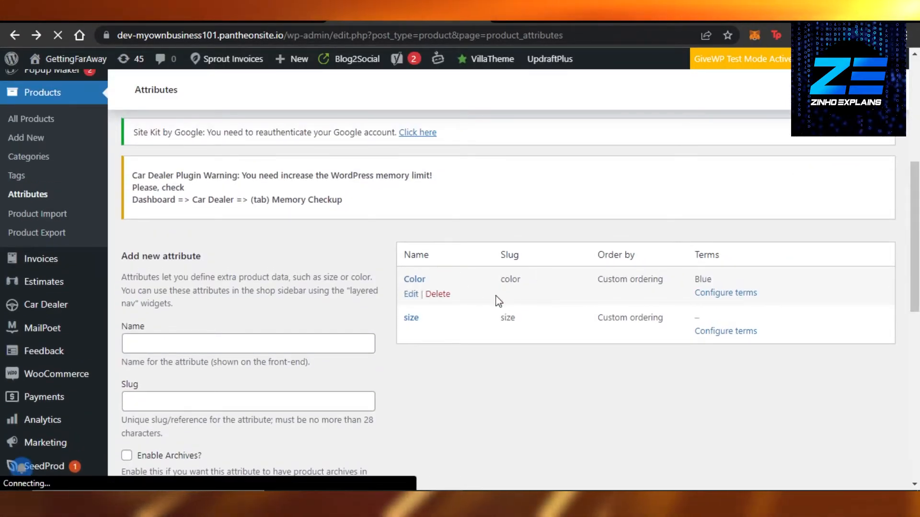
mouse_move(732, 411)
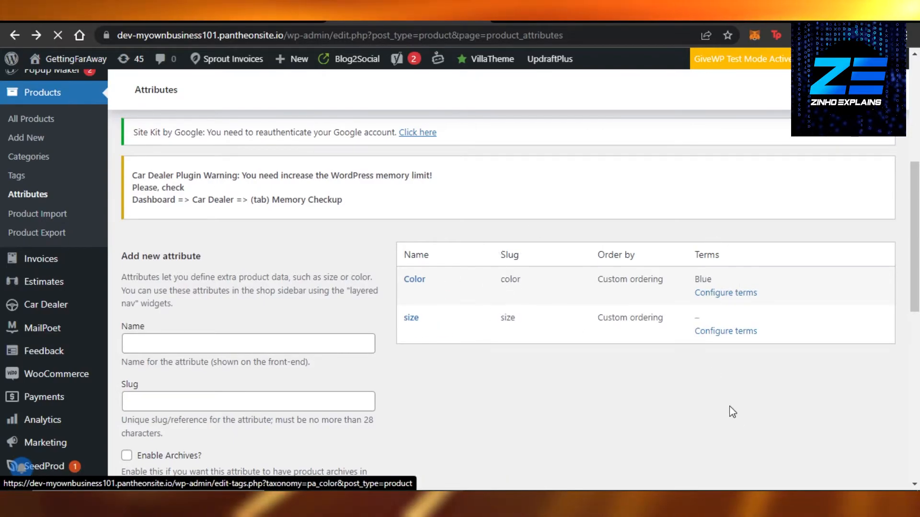
Step: Look over the reloaded attributes list with the Color and size rows
scroll("down", 3)
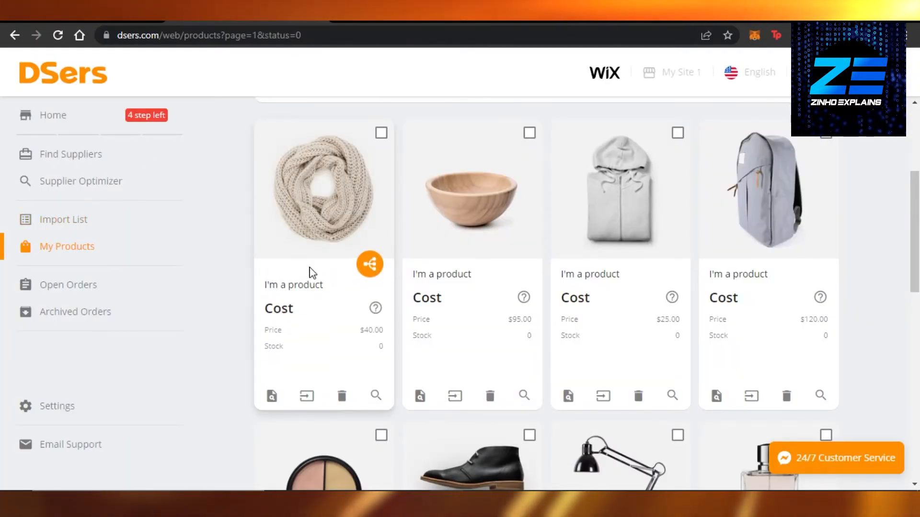
mouse_move(307, 395)
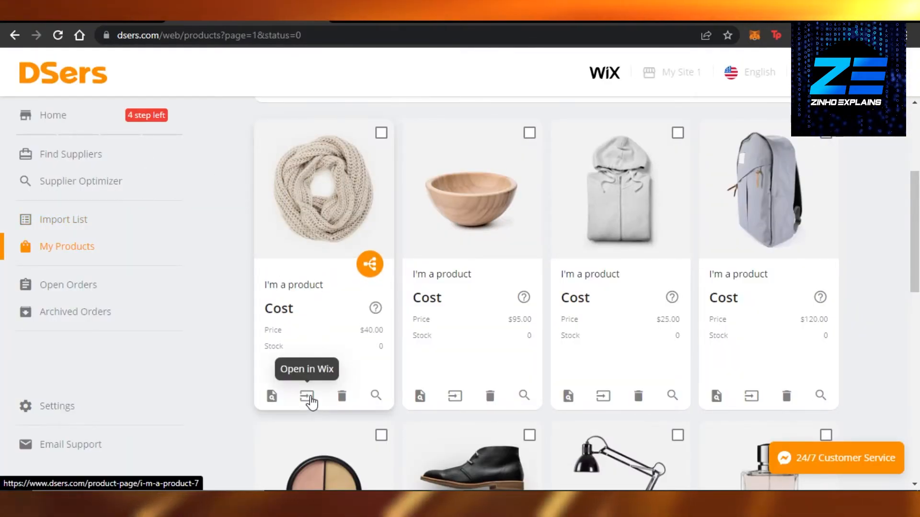
mouse_move(380, 23)
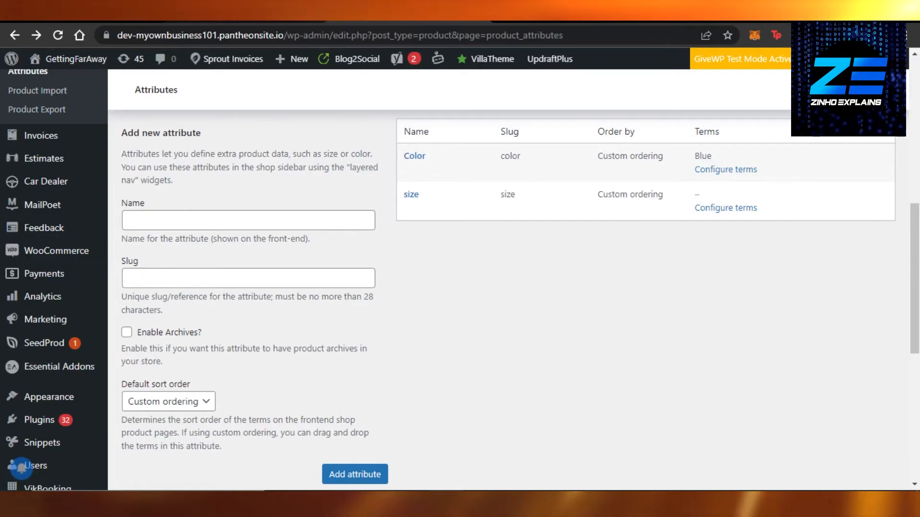
Step: Switch back to the DSers My Products tab with the Wix product cards
left_click(208, 35)
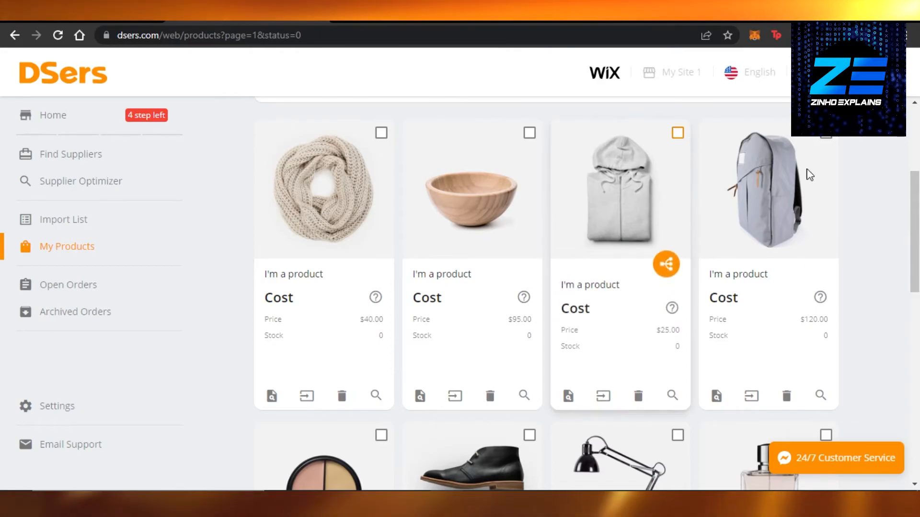
scroll("down", 3)
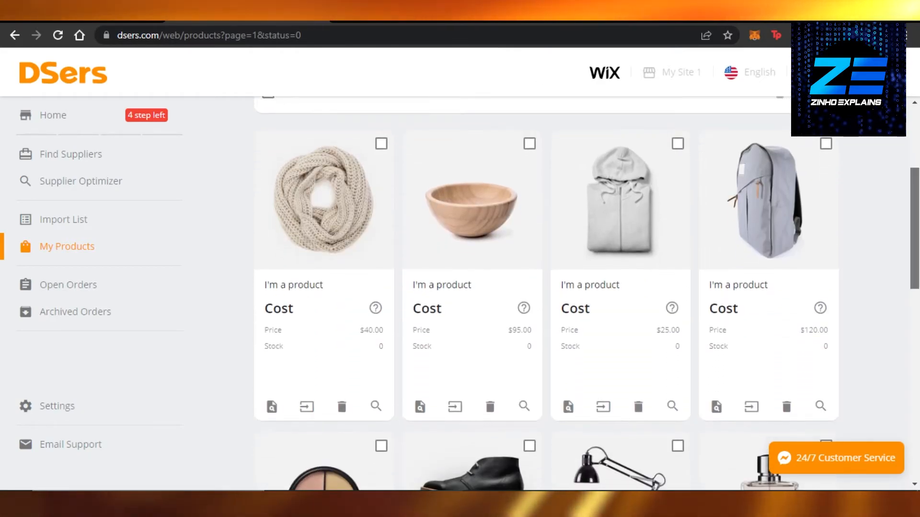
scroll("down", 3)
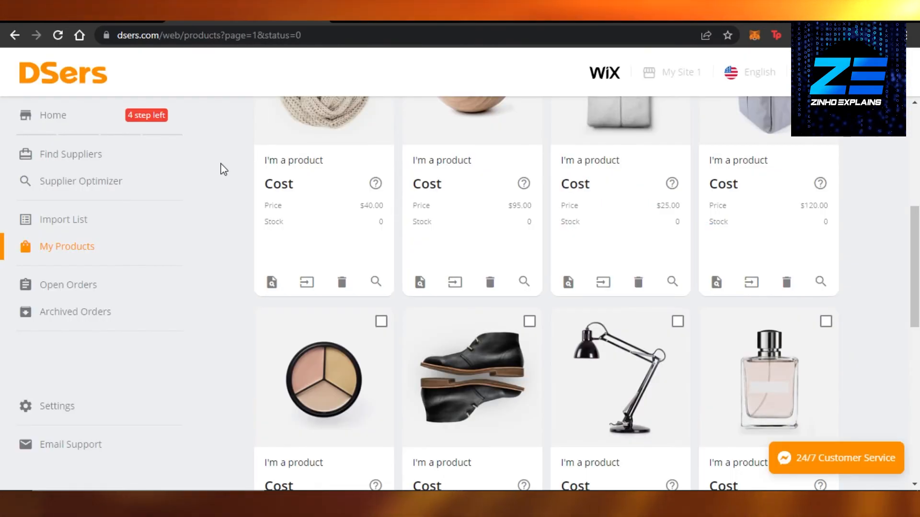
scroll("up", 3)
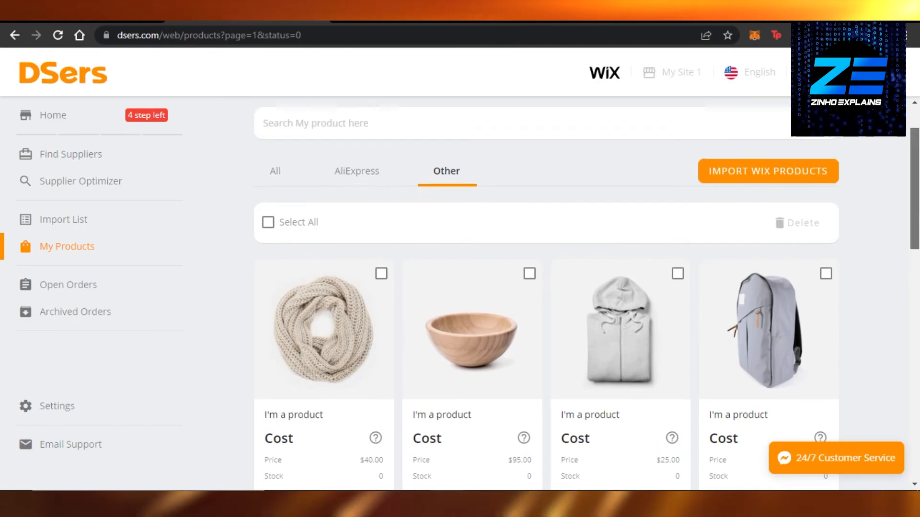
scroll("down", 3)
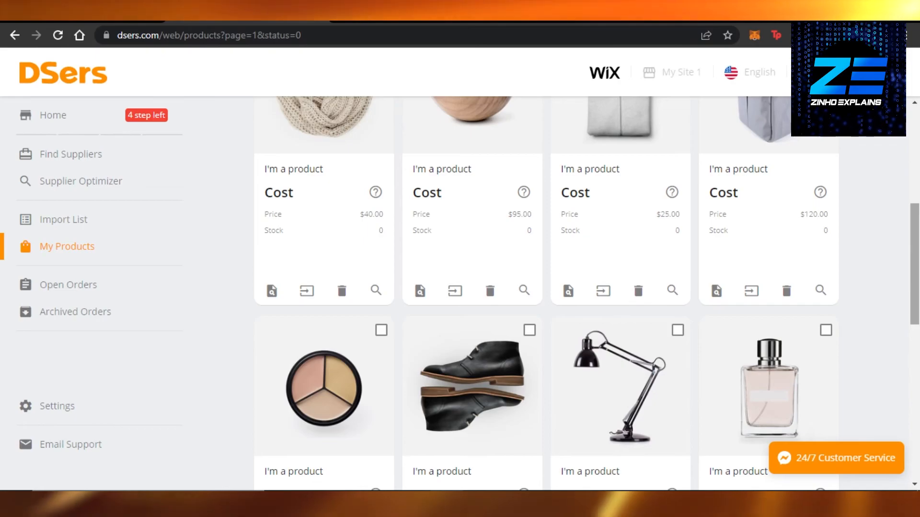
scroll("up", 3)
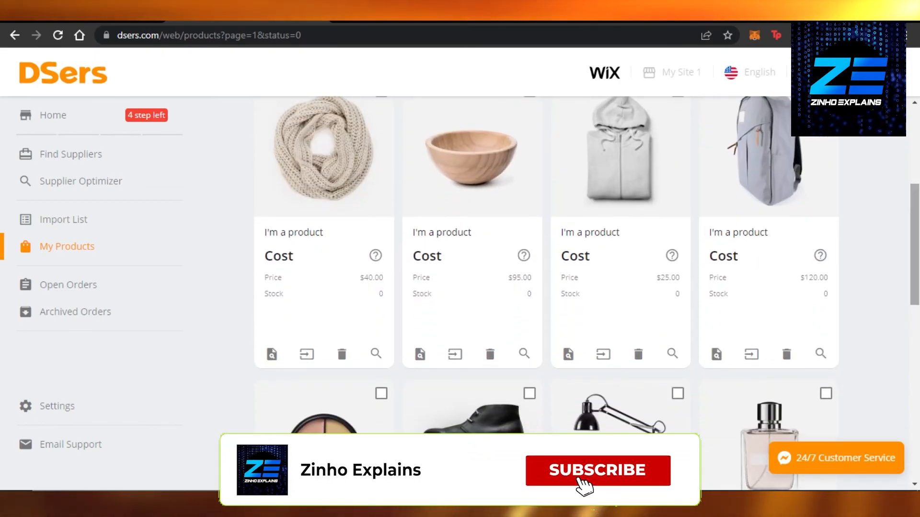
scroll("down", 3)
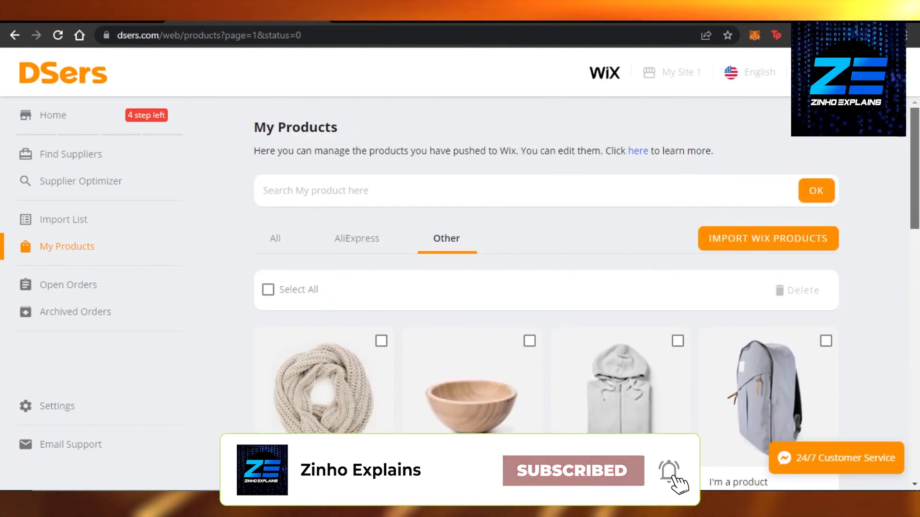
scroll("down", 3)
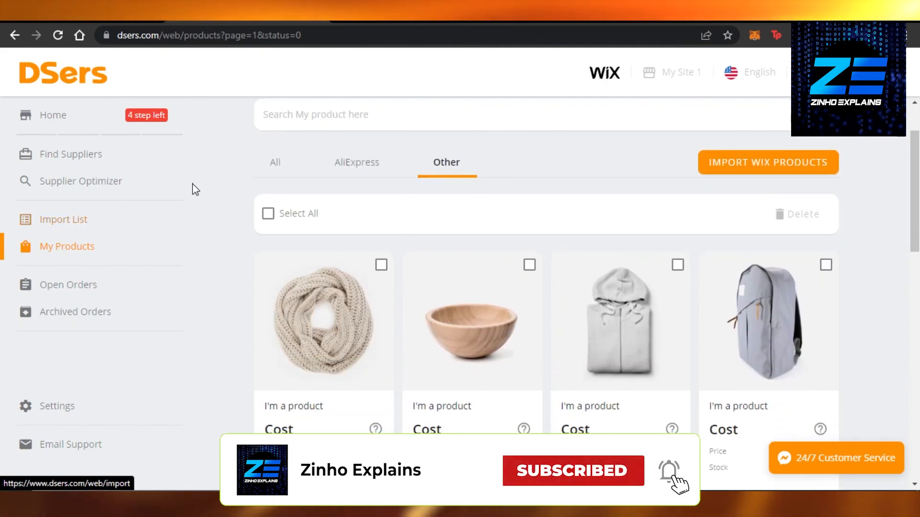